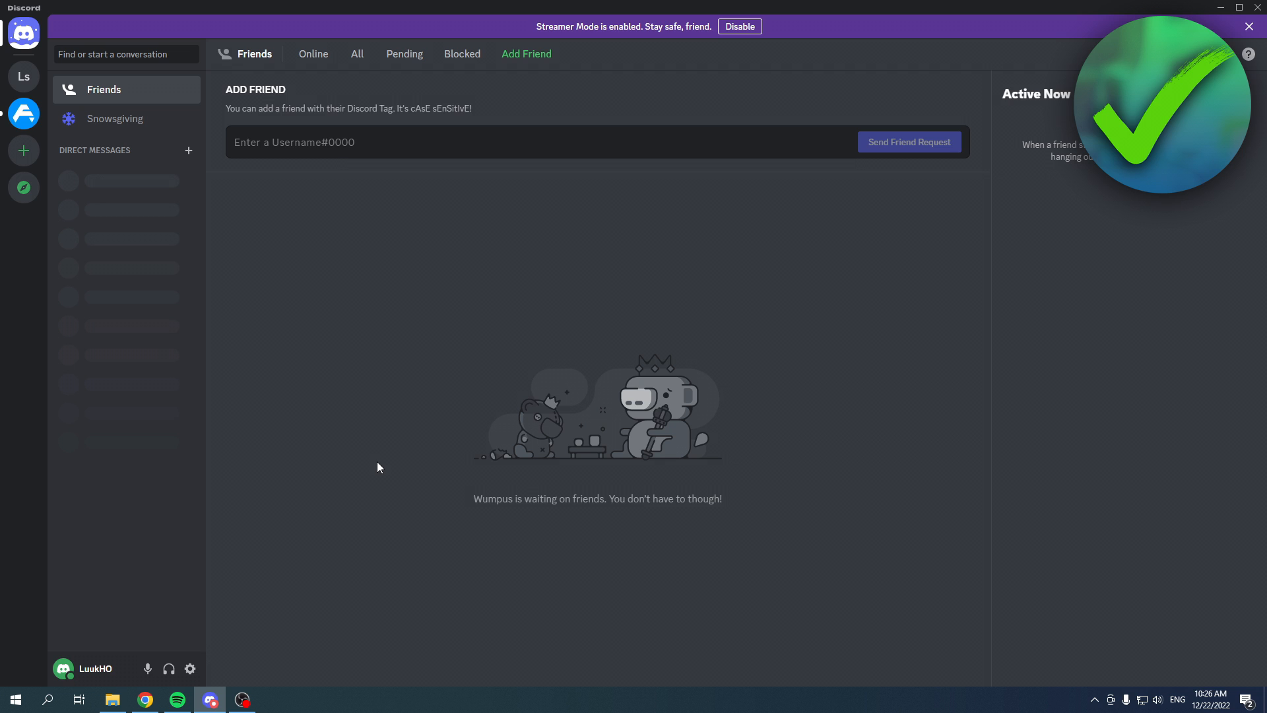
mouse_move(190, 669)
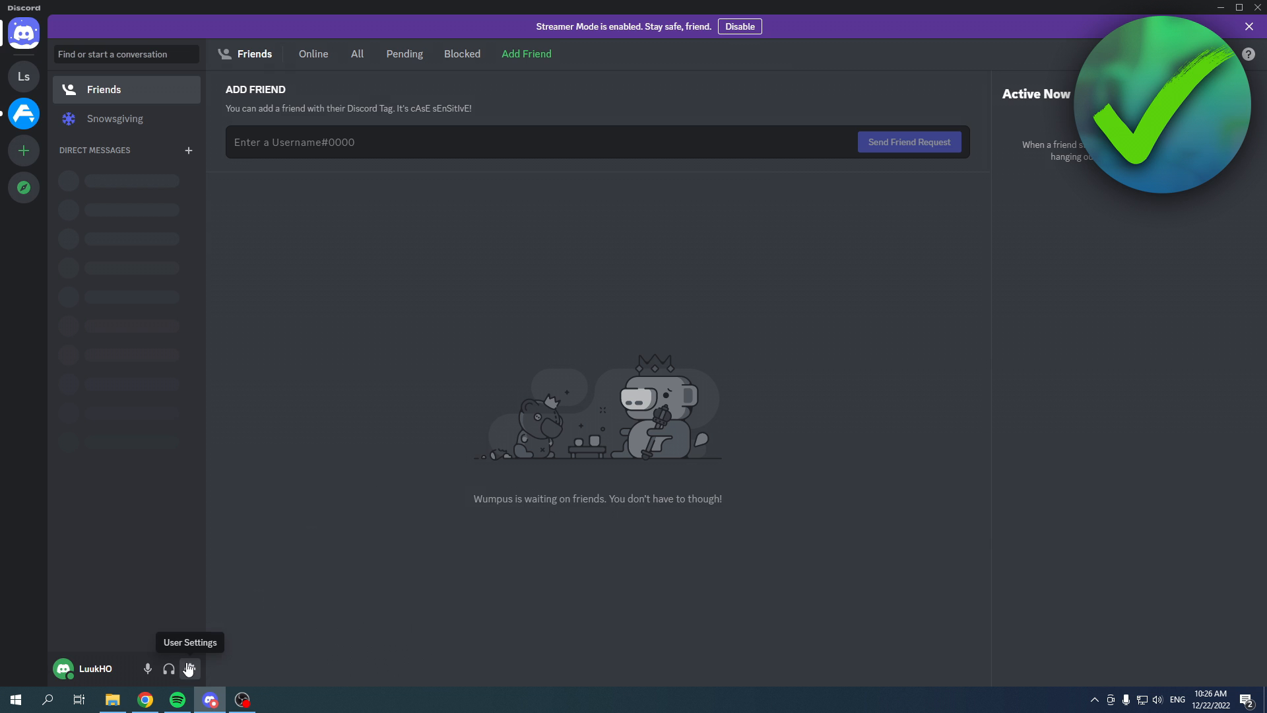
- Open Discord's user settings from the gear next to the username
left_click(189, 668)
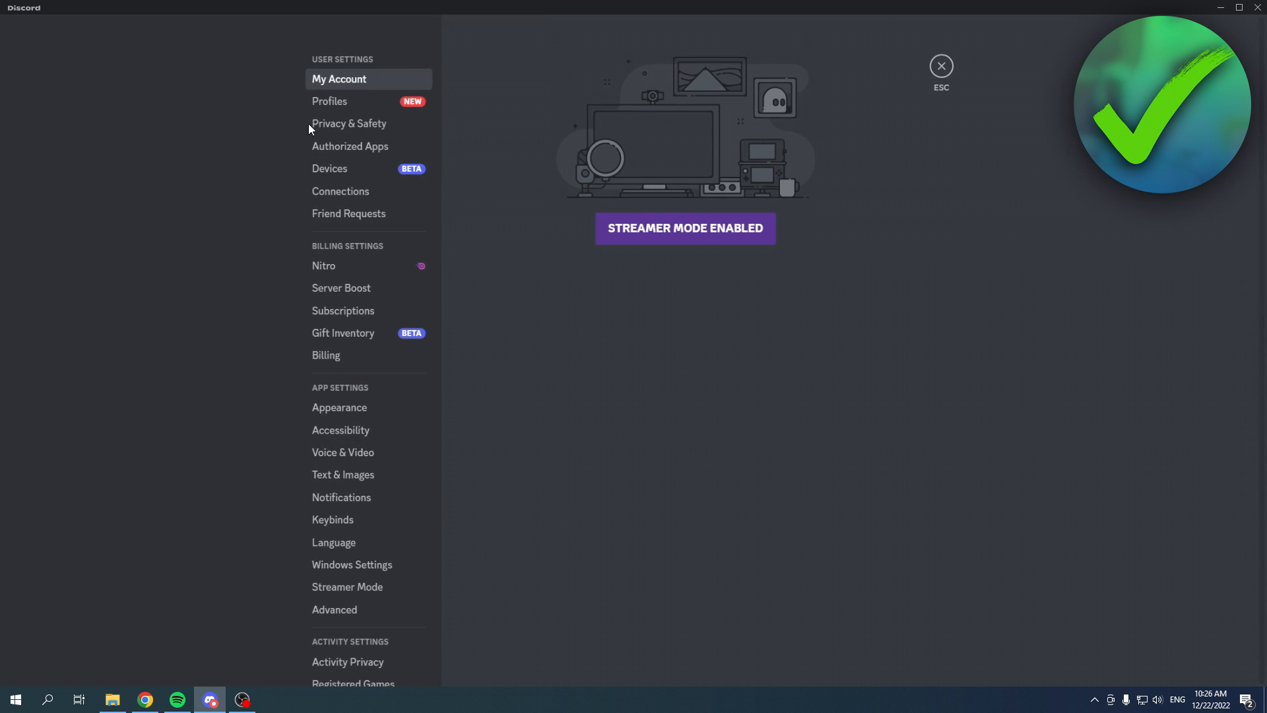
- In Privacy & Safety, switch on 'Allow access to age-restricted servers on iOS'
left_click(349, 124)
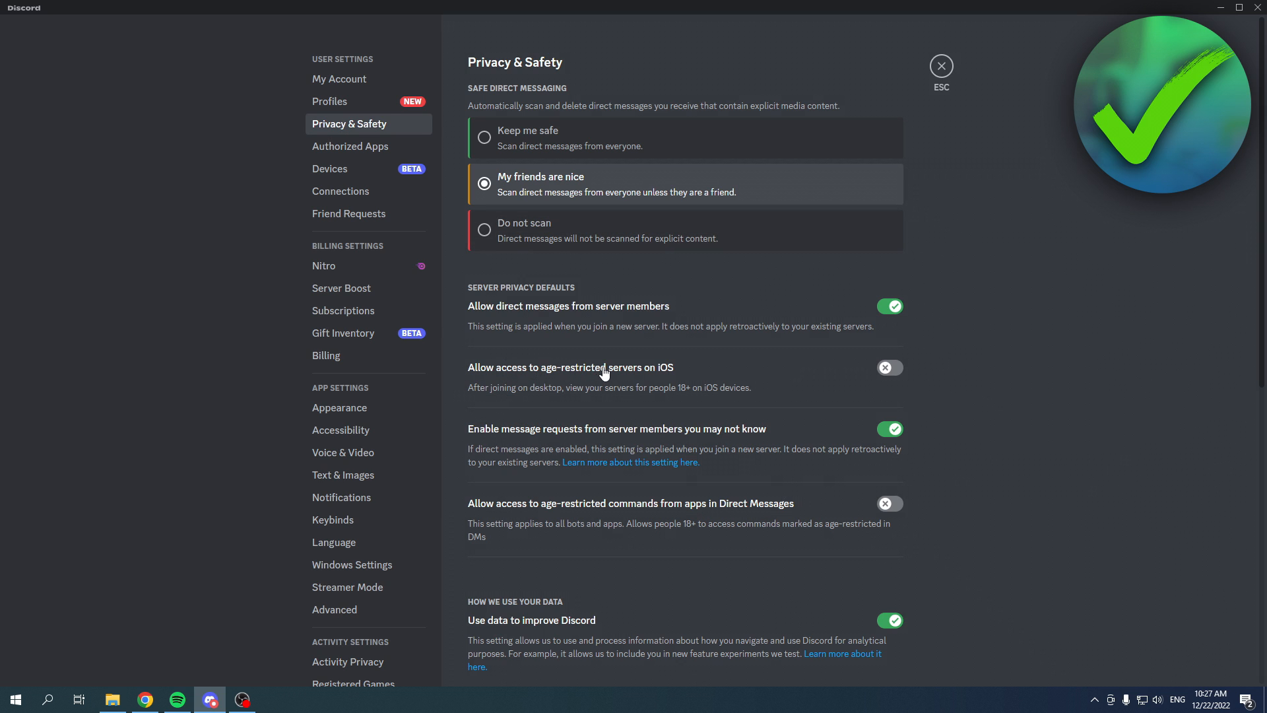
mouse_move(901, 380)
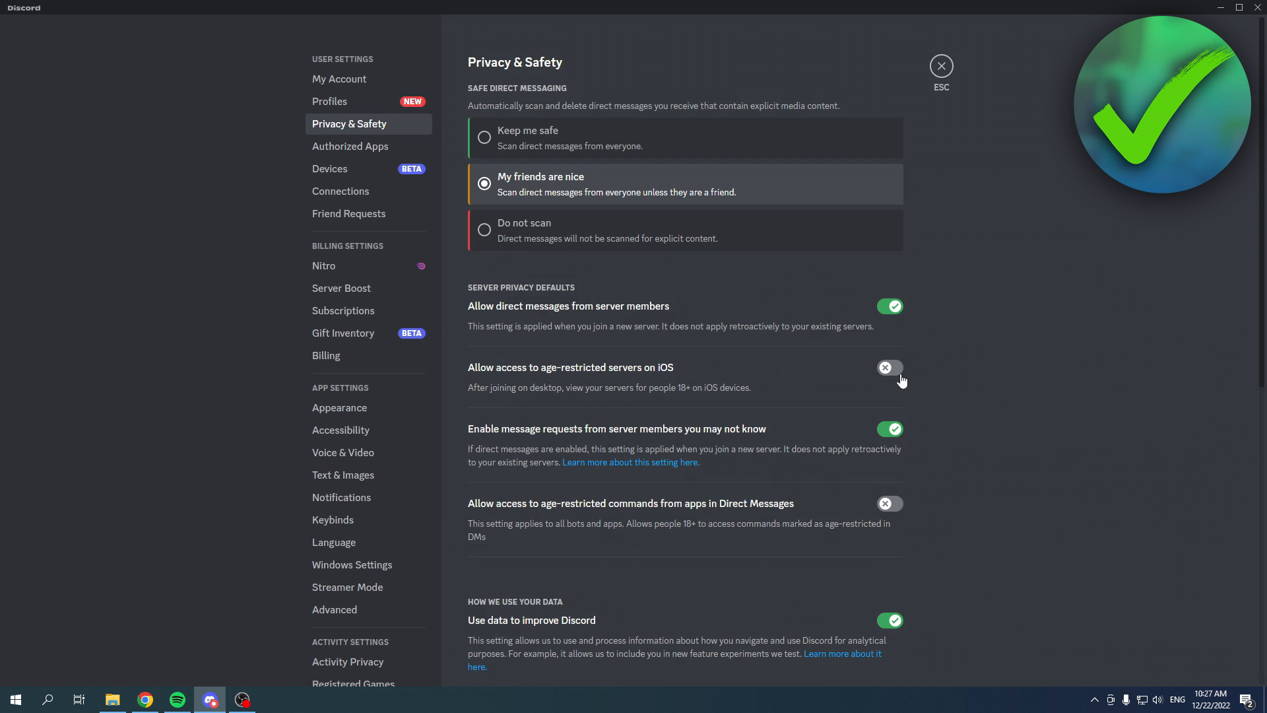
mouse_move(665, 374)
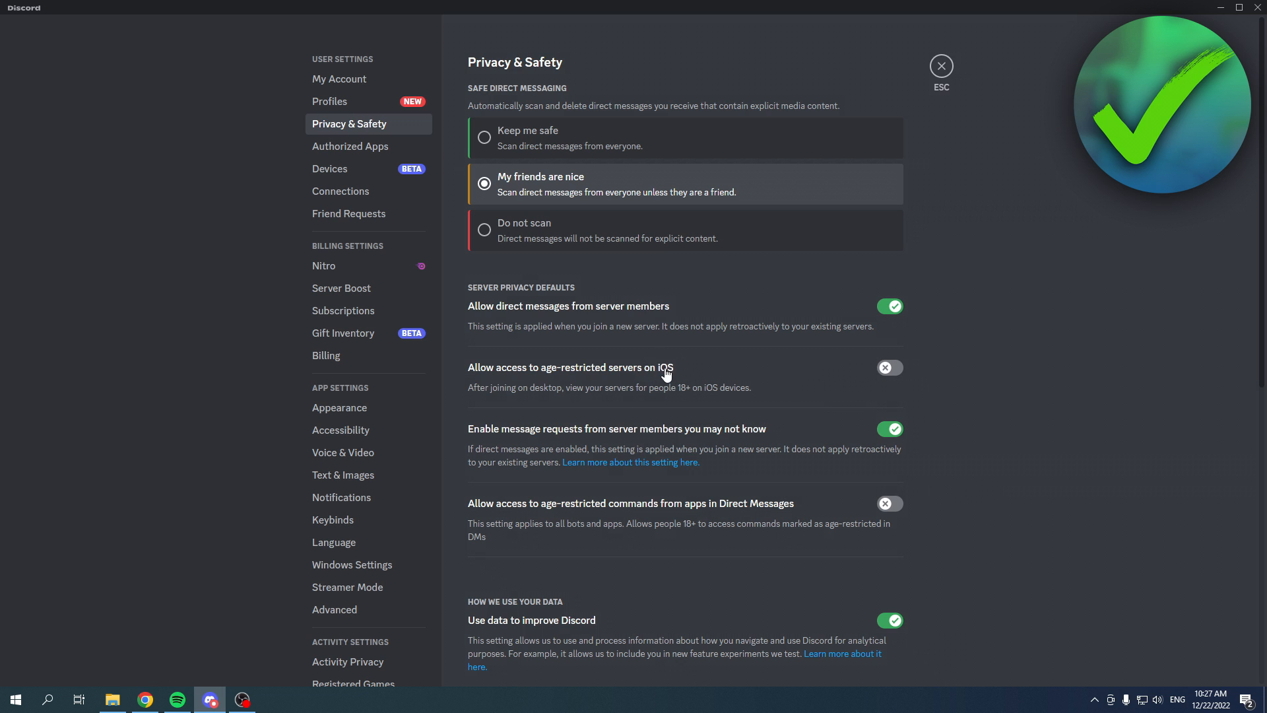
mouse_move(502, 392)
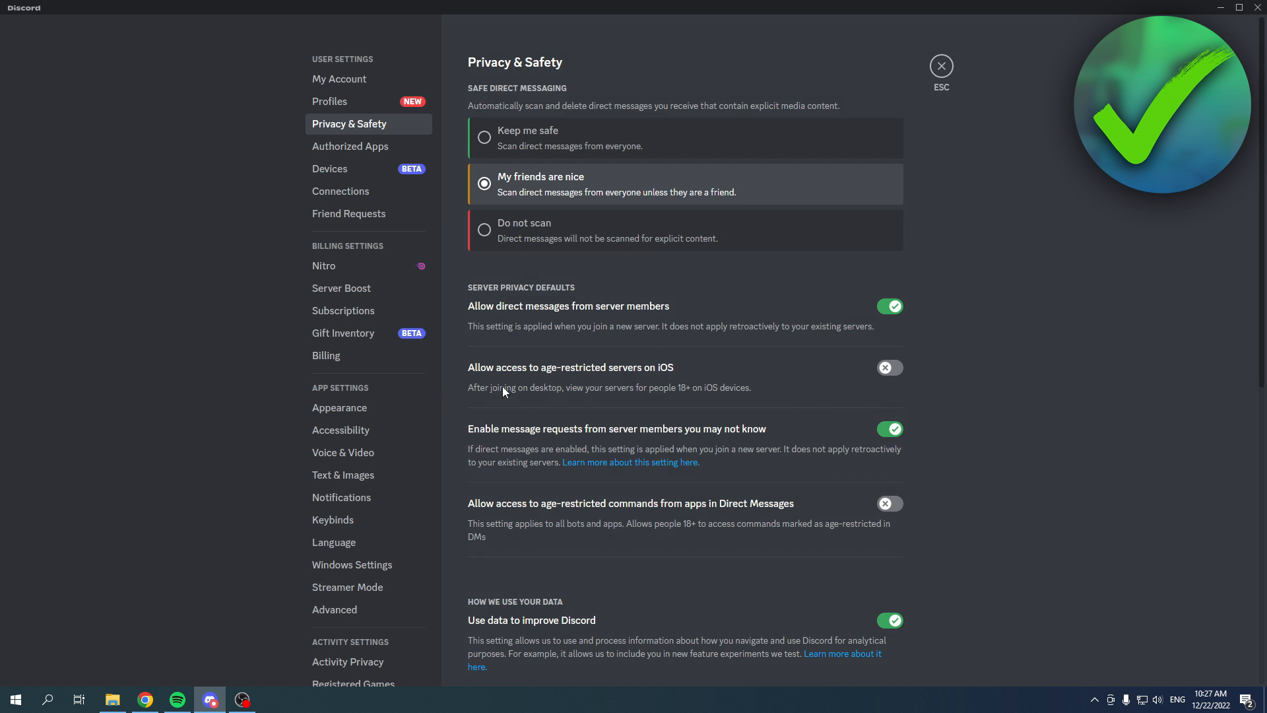
mouse_move(684, 396)
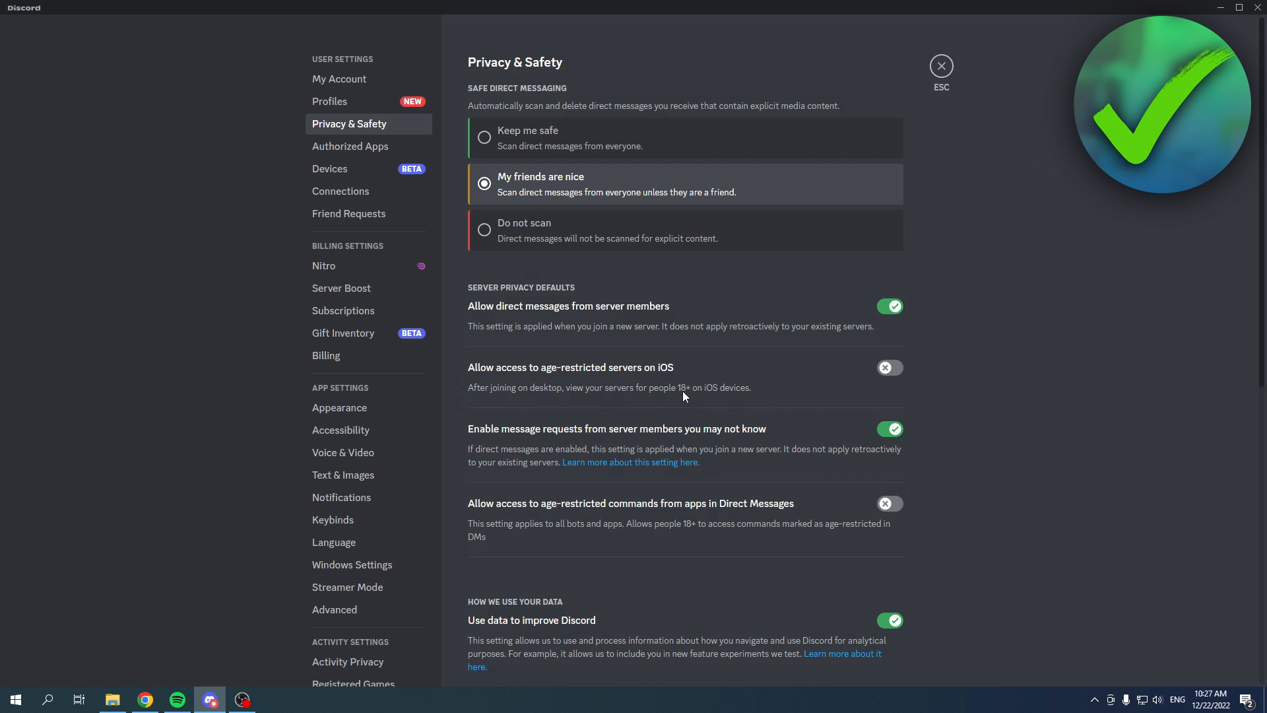
mouse_move(699, 390)
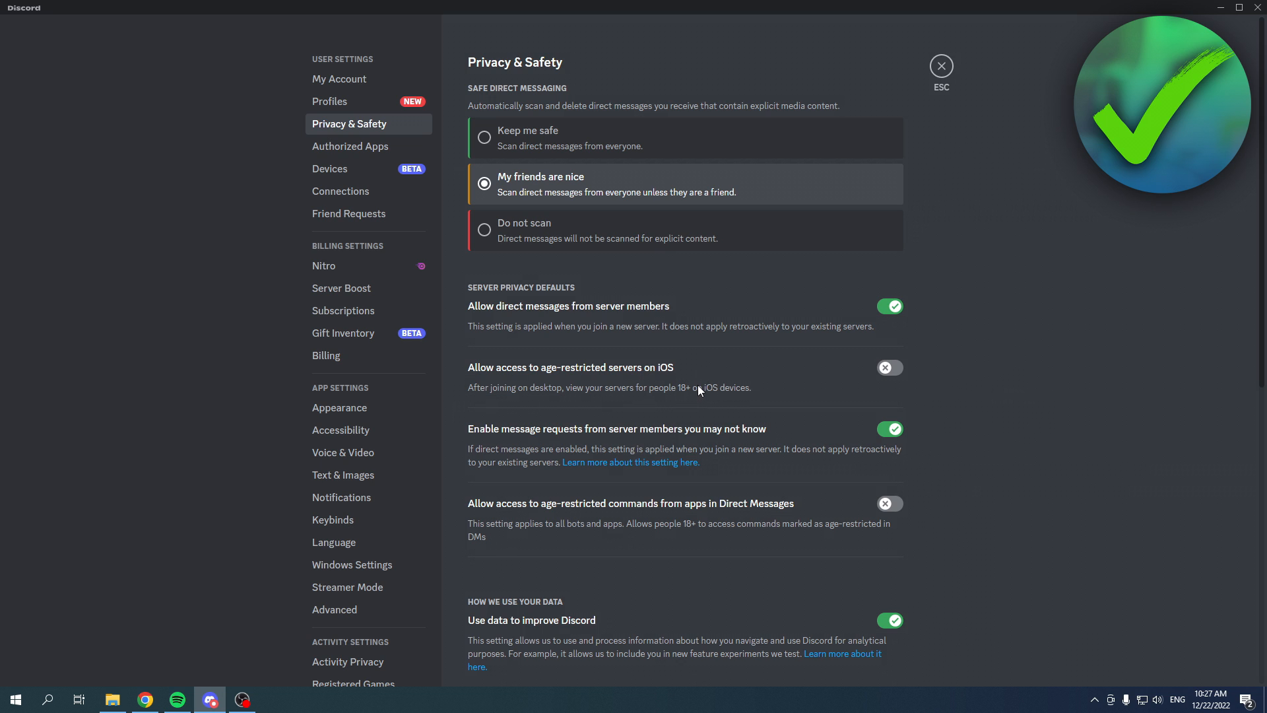
left_click(889, 367)
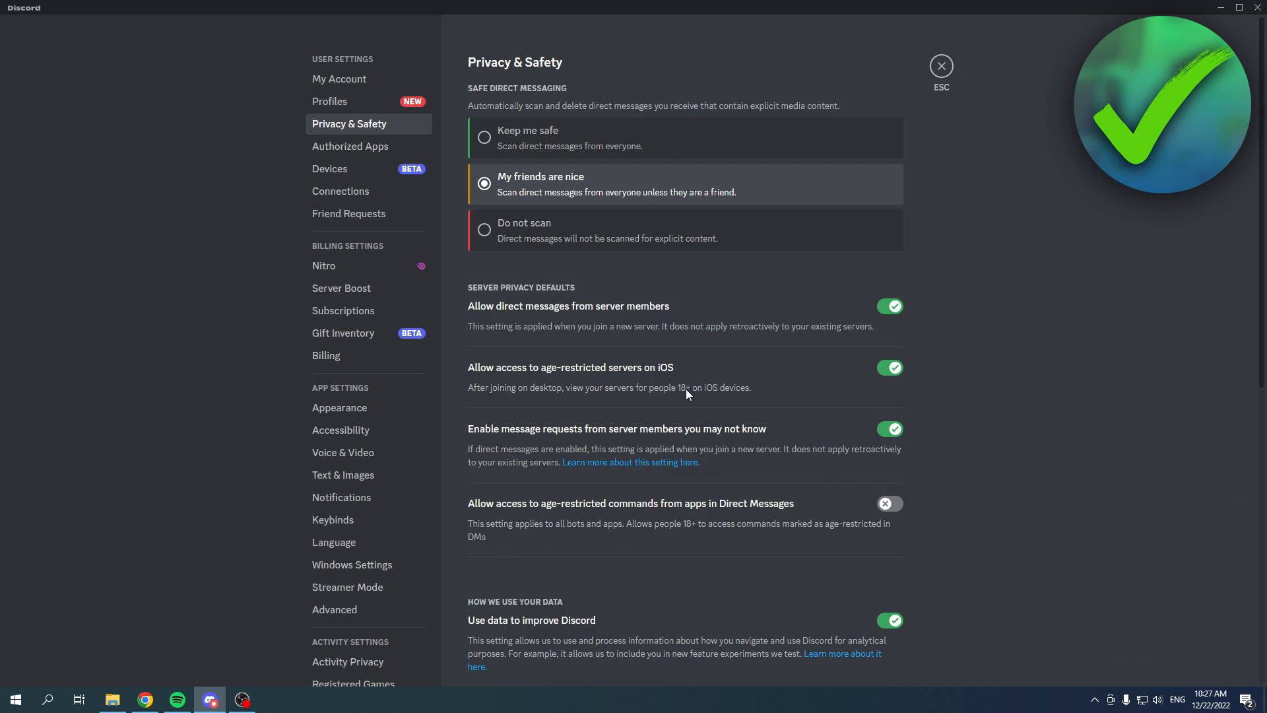
mouse_move(524, 372)
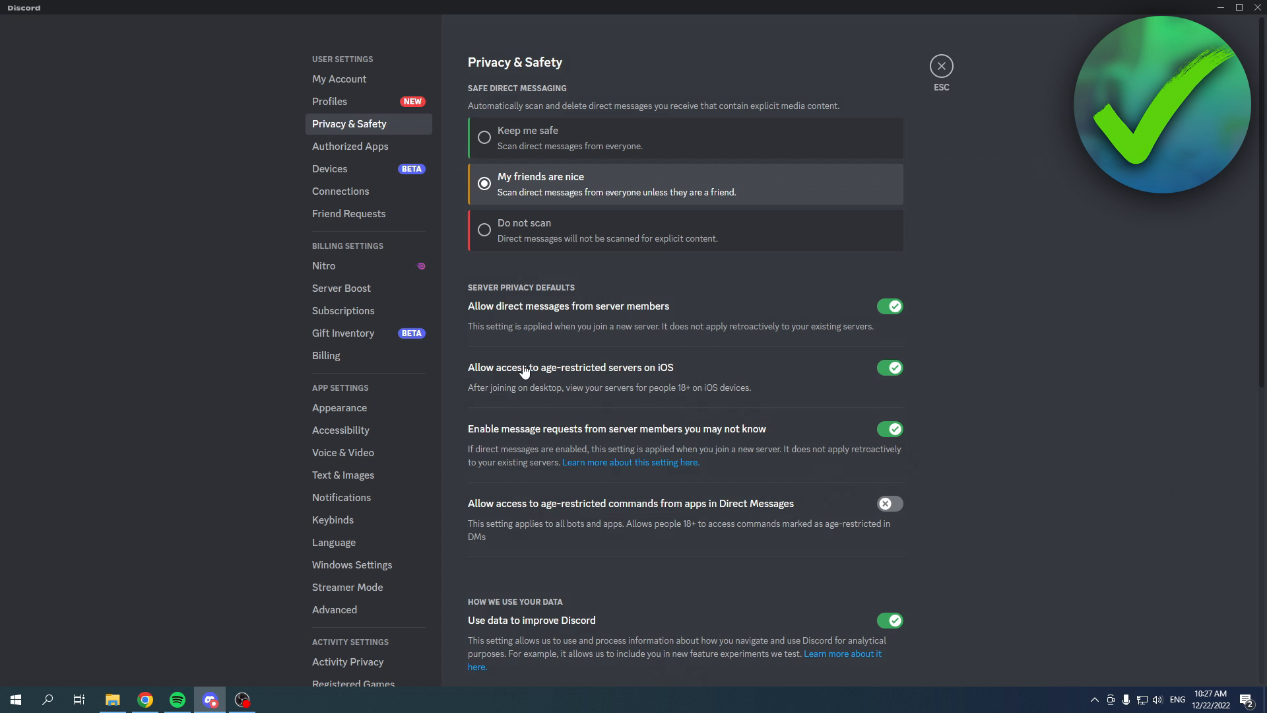
mouse_move(510, 380)
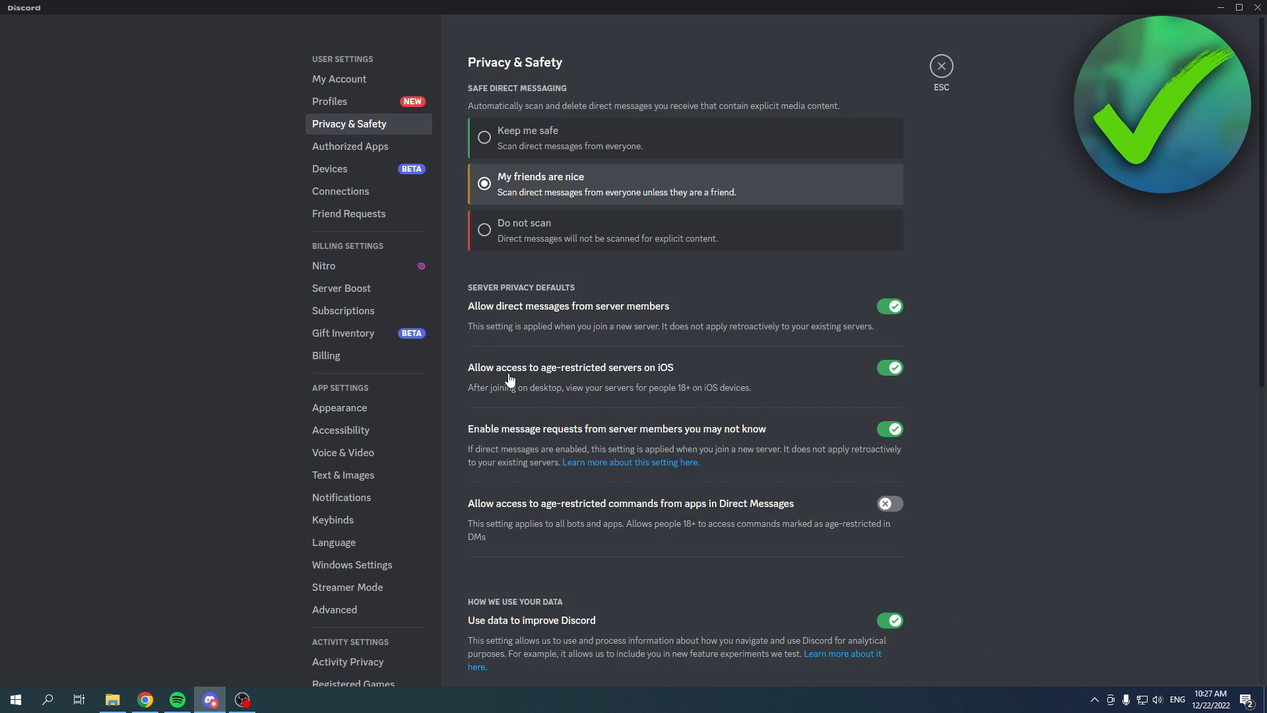
mouse_move(686, 391)
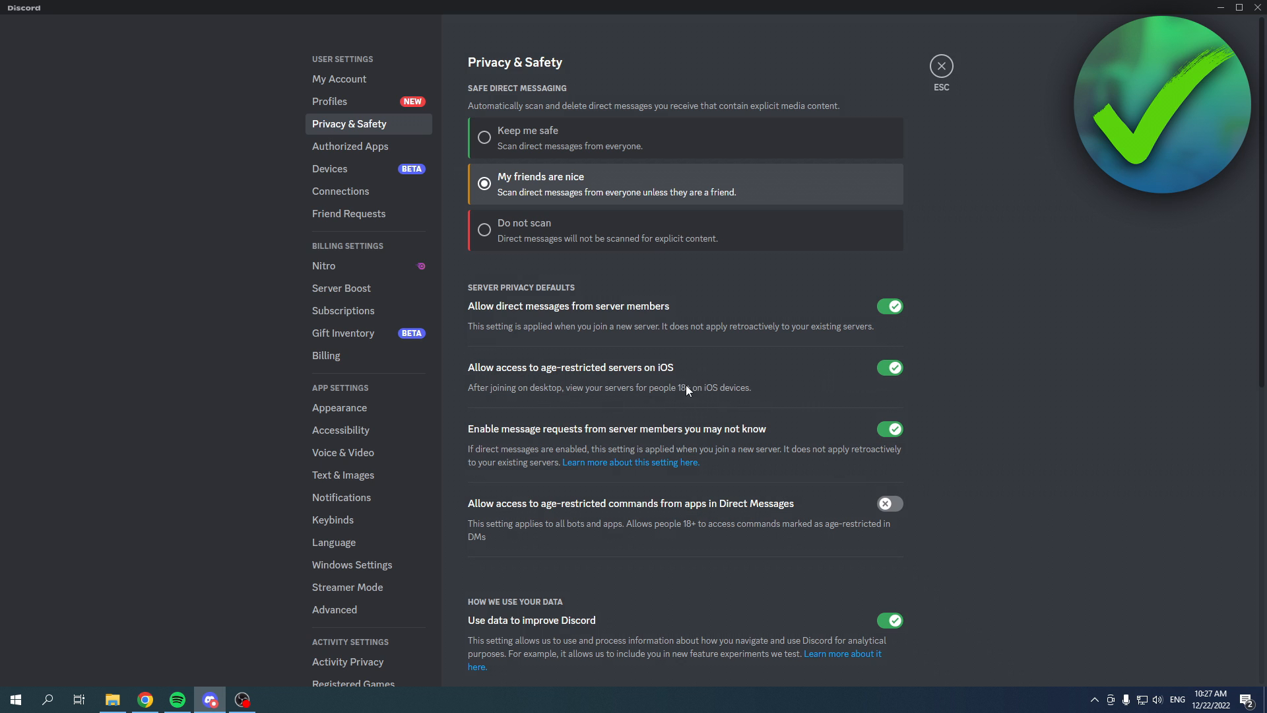
mouse_move(696, 377)
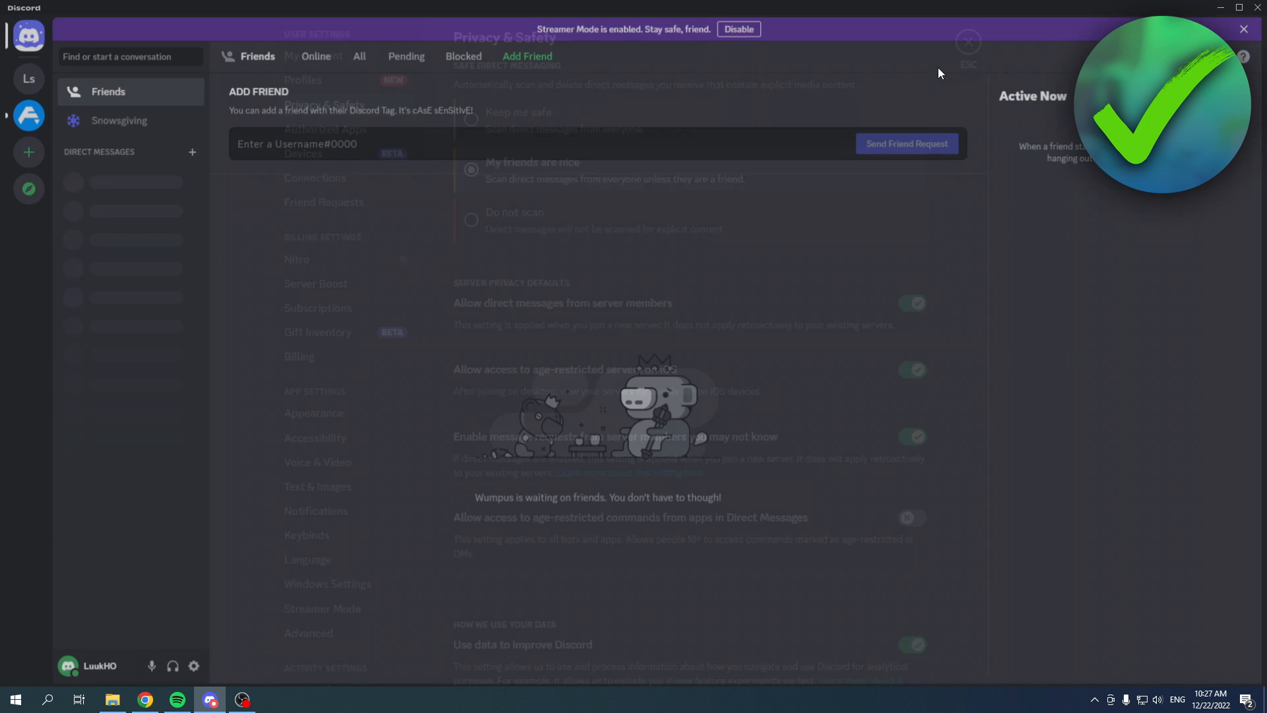
- Confirm the #nsfw channel's Age-Restricted Channel setting stays on and close its settings
left_click(968, 42)
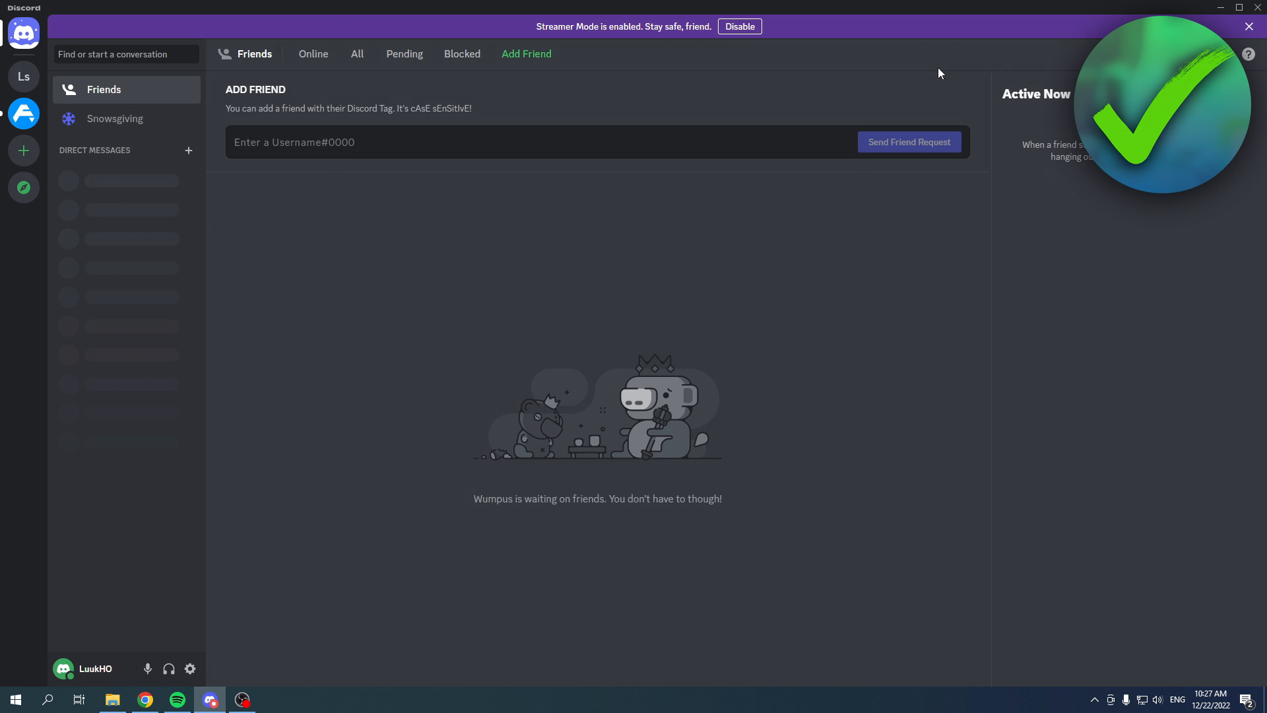
mouse_move(24, 76)
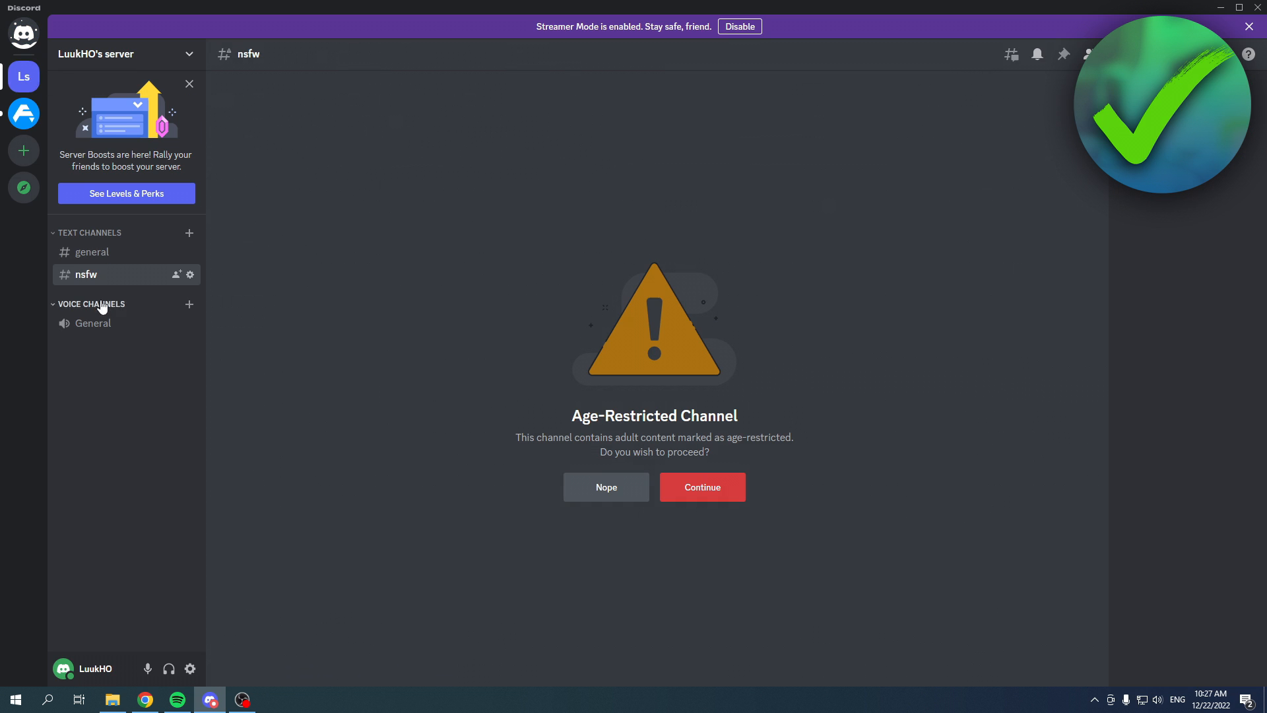
mouse_move(192, 274)
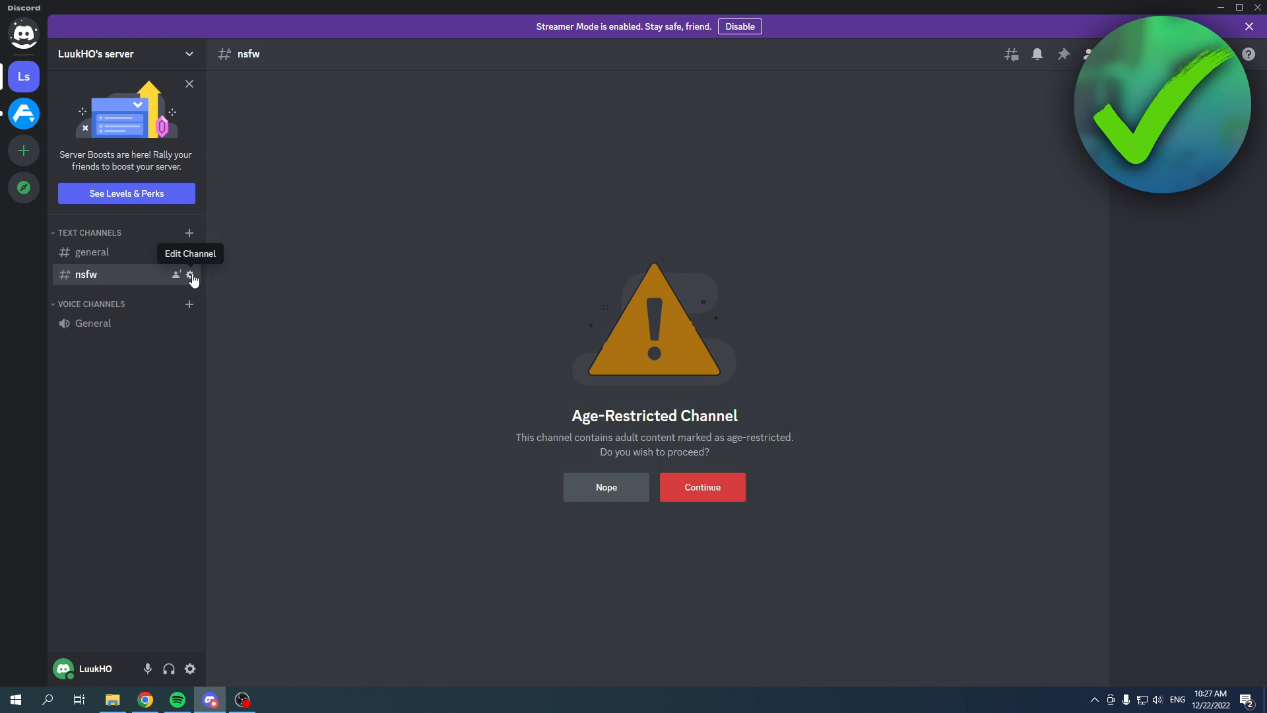
mouse_move(103, 242)
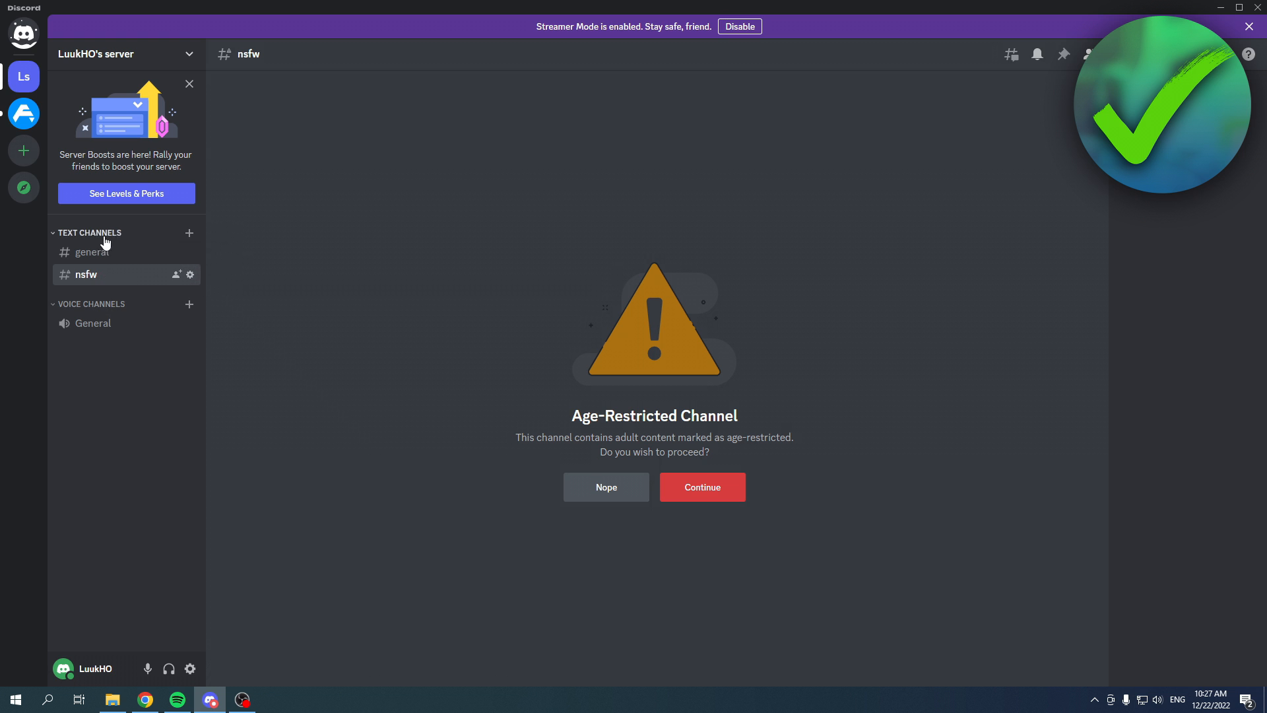
left_click(190, 275)
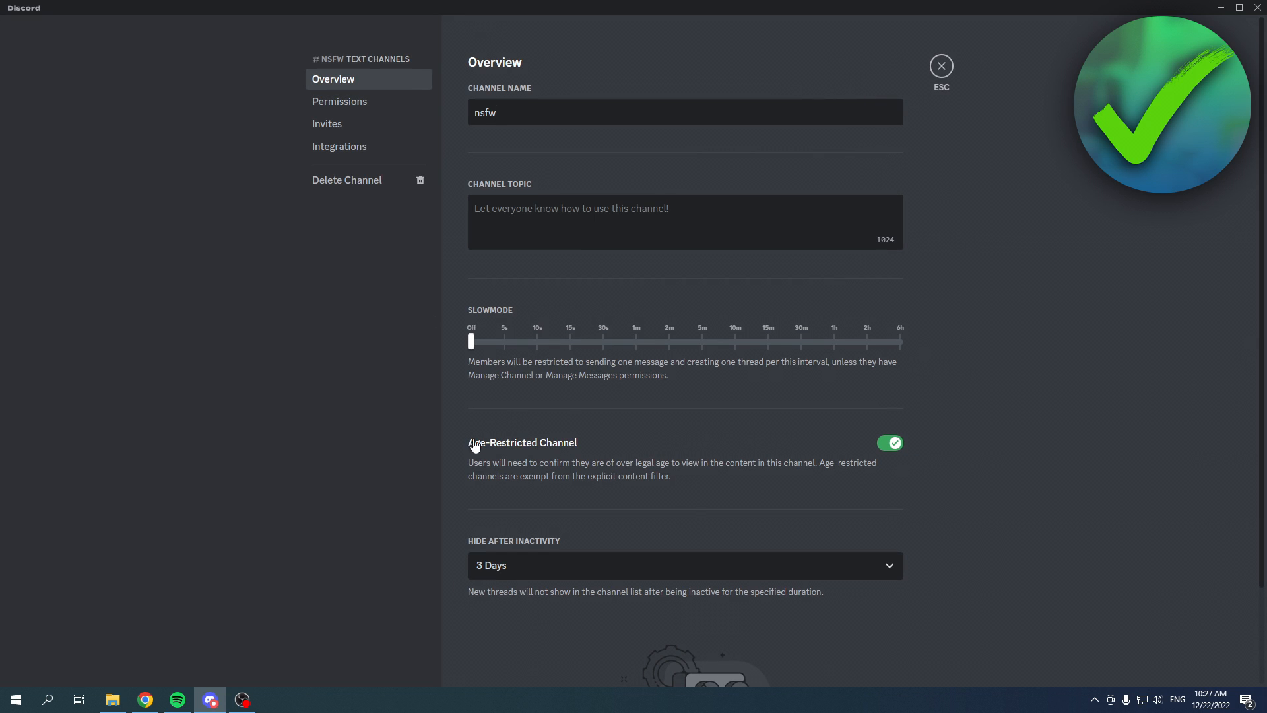
left_click(889, 443)
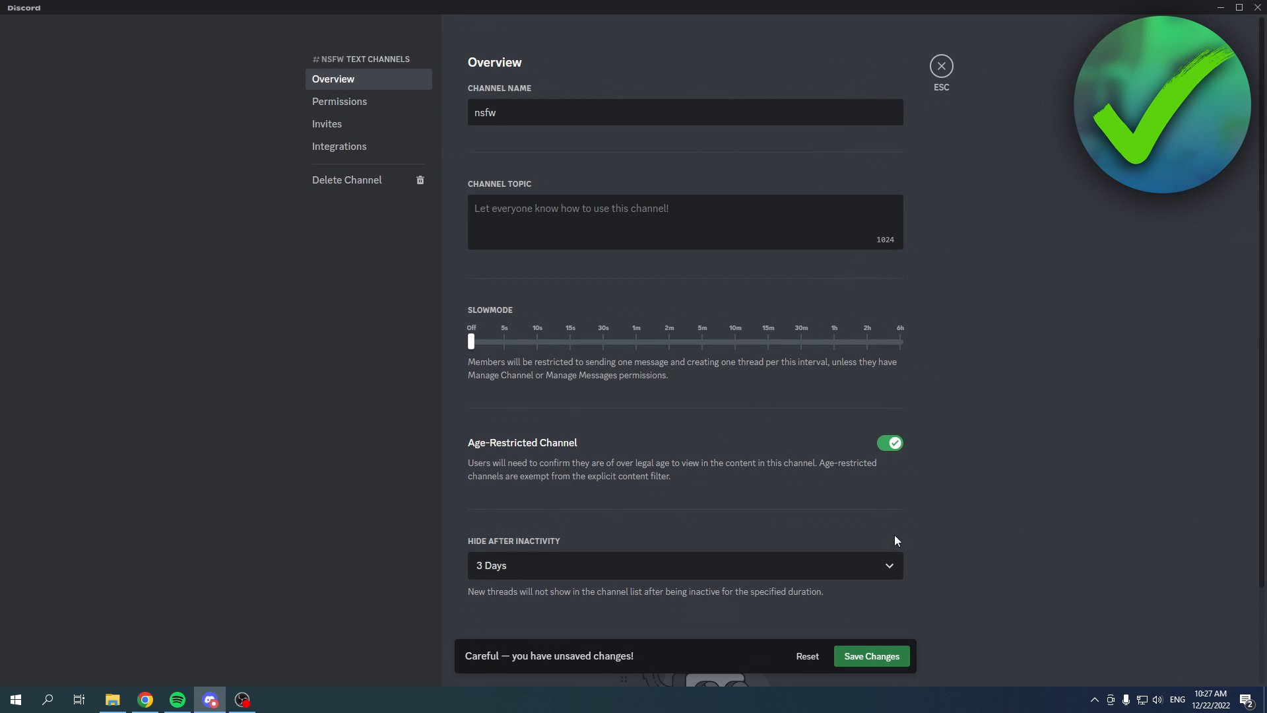
left_click(869, 655)
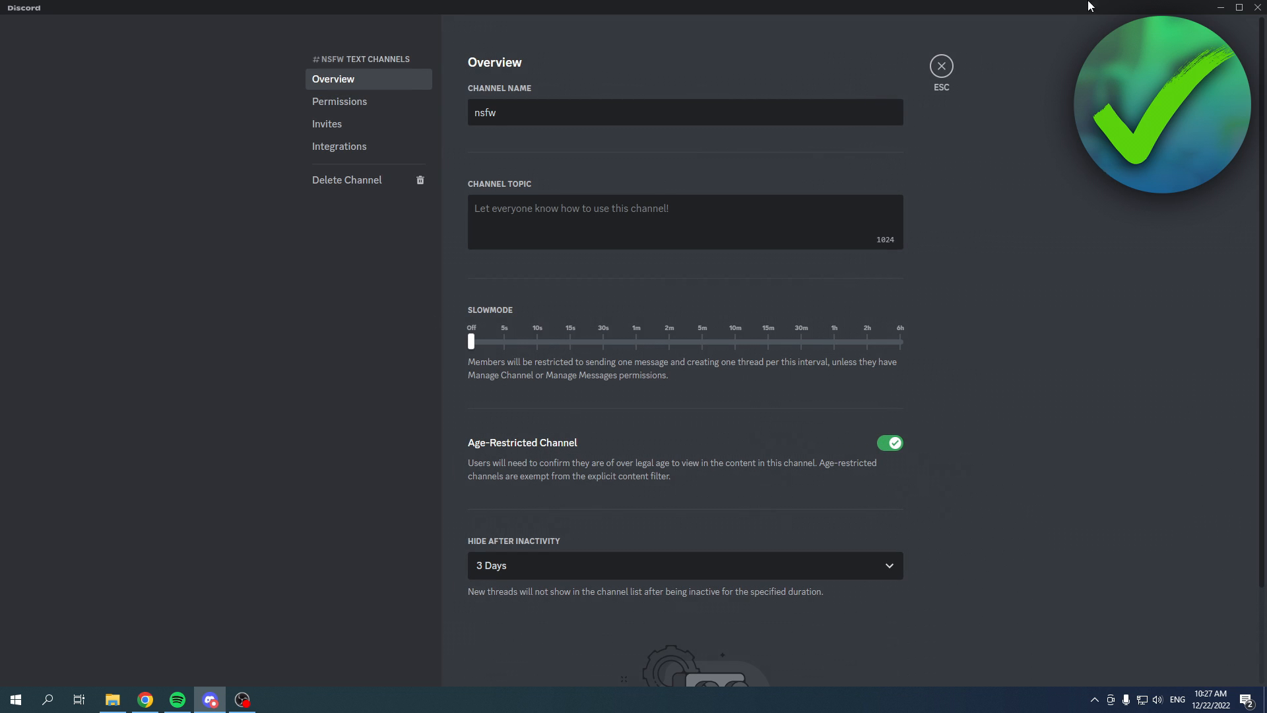
left_click(939, 66)
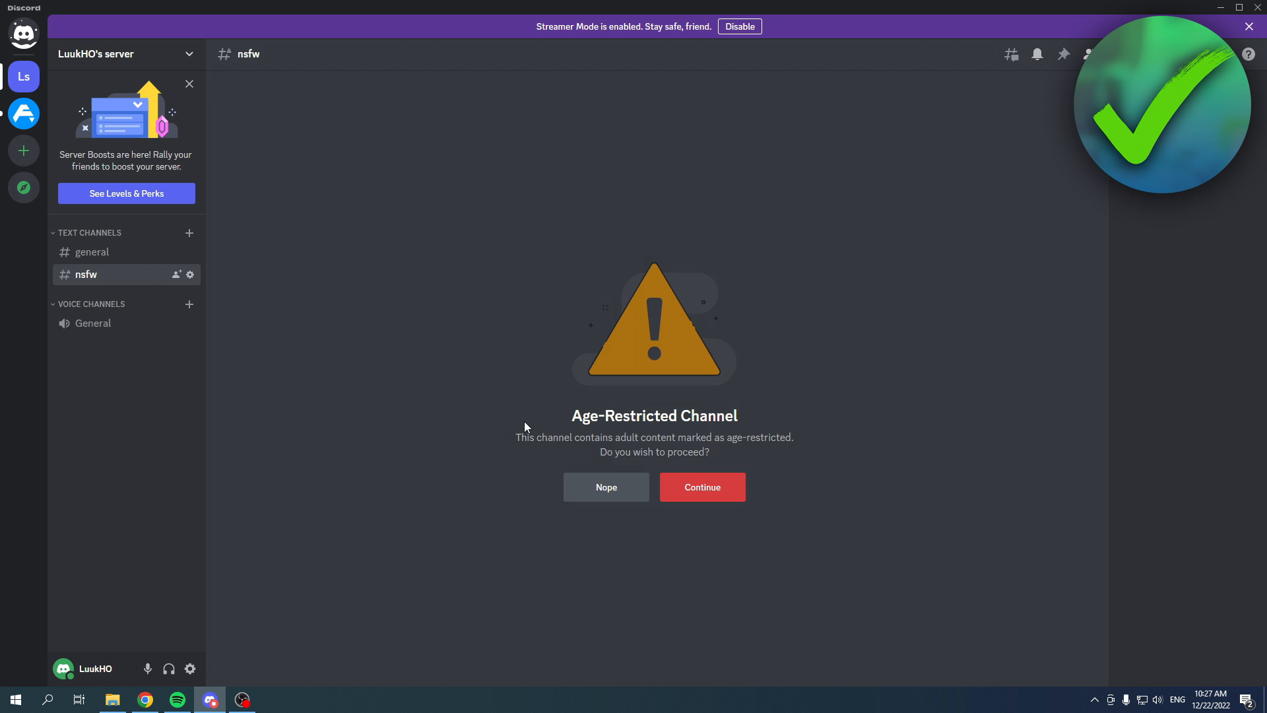
mouse_move(634, 419)
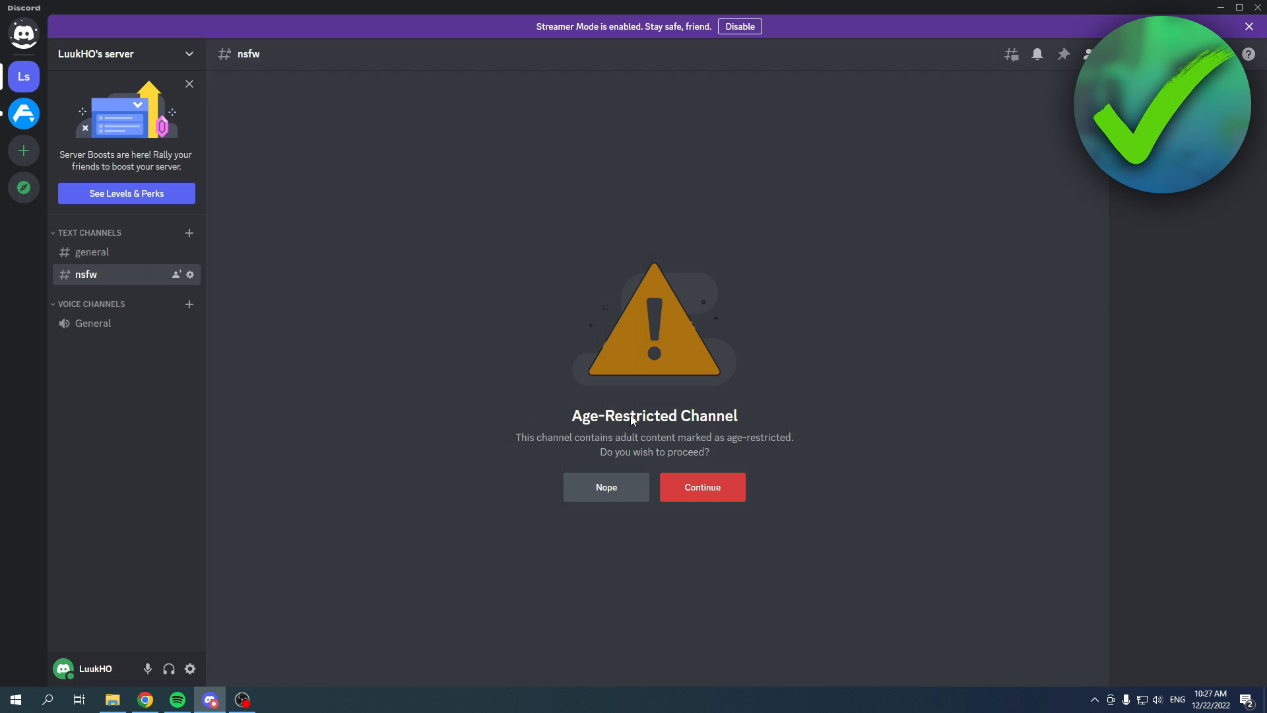
mouse_move(647, 445)
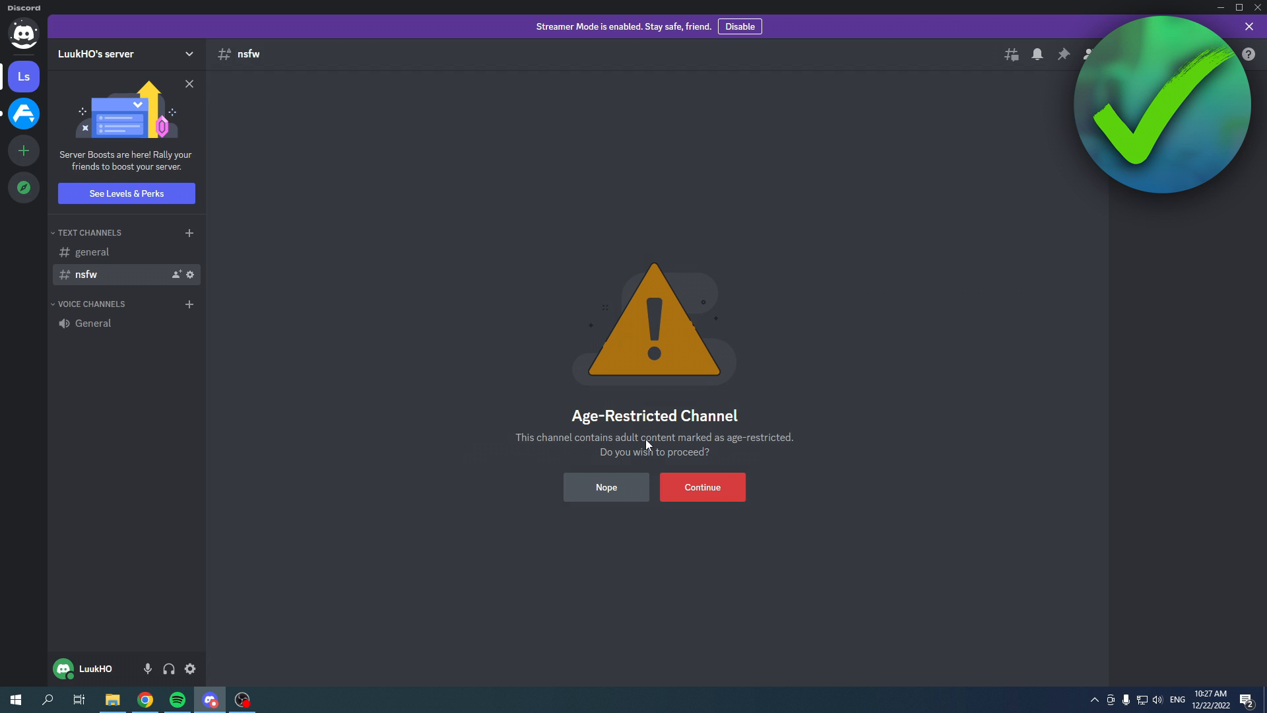
mouse_move(639, 454)
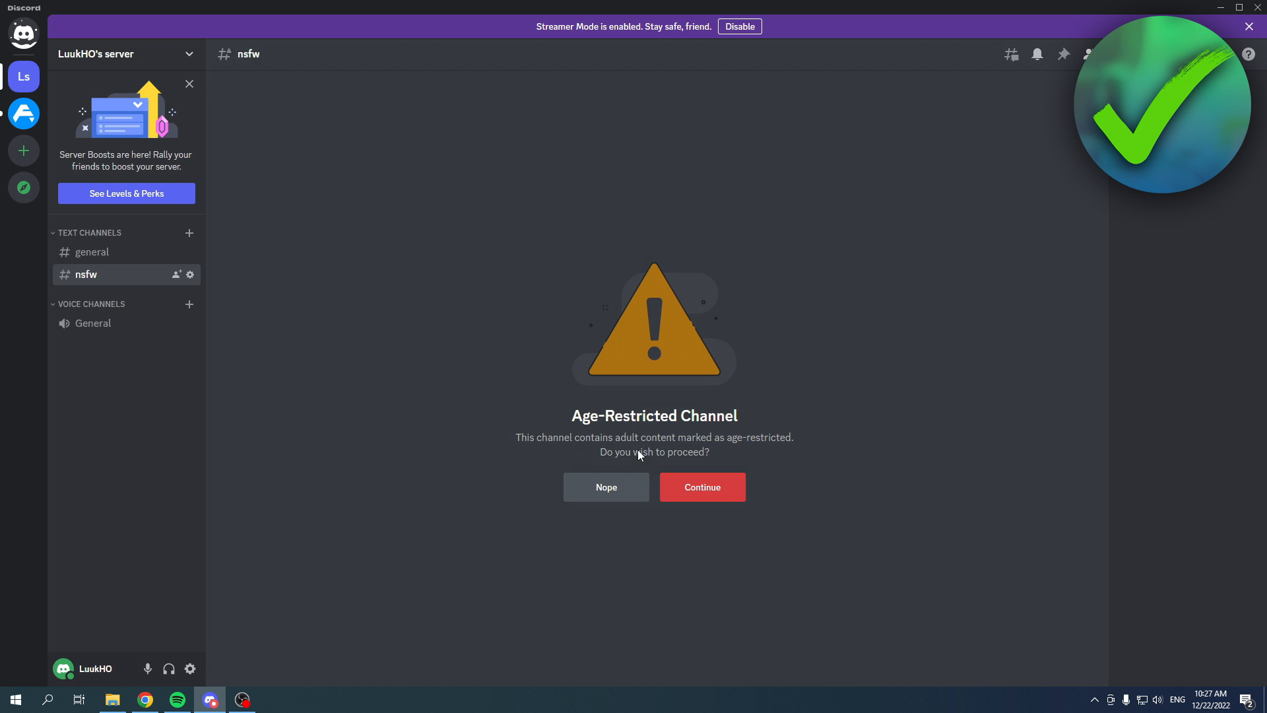
mouse_move(655, 469)
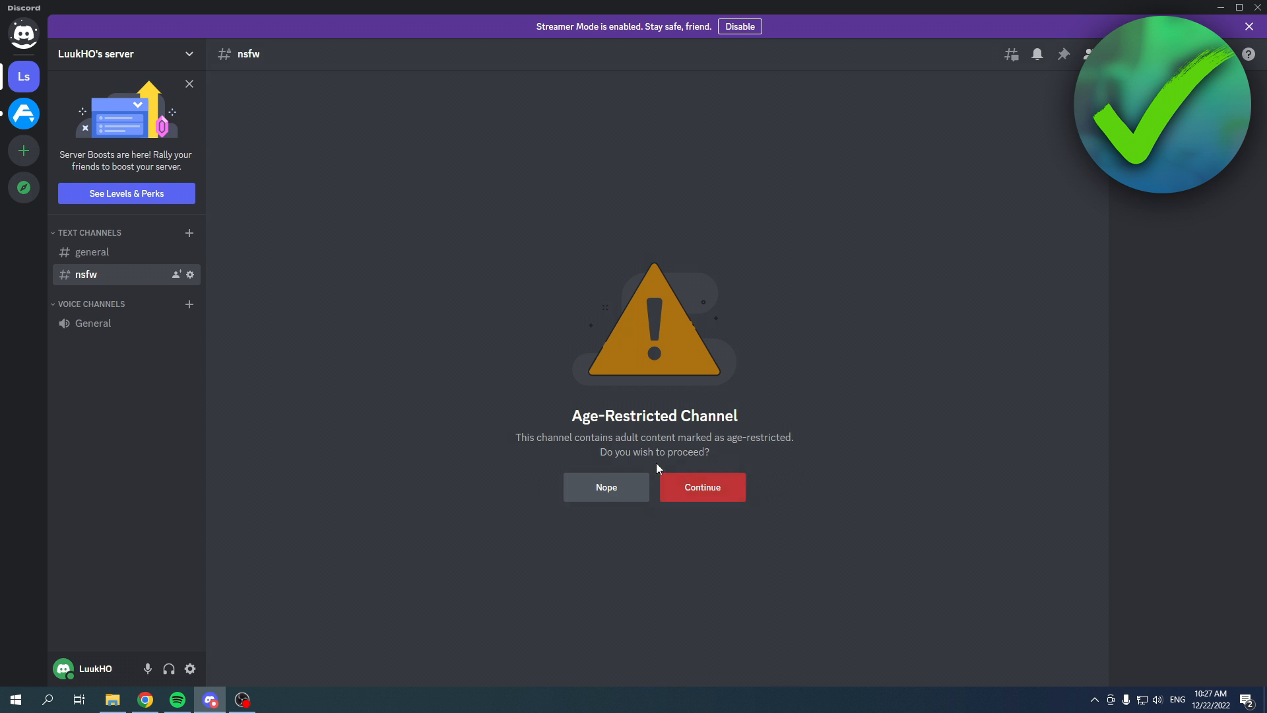
- Continue into #nsfw past the age warning and dismiss the Server Boosts banner and App Directory tip
left_click(701, 487)
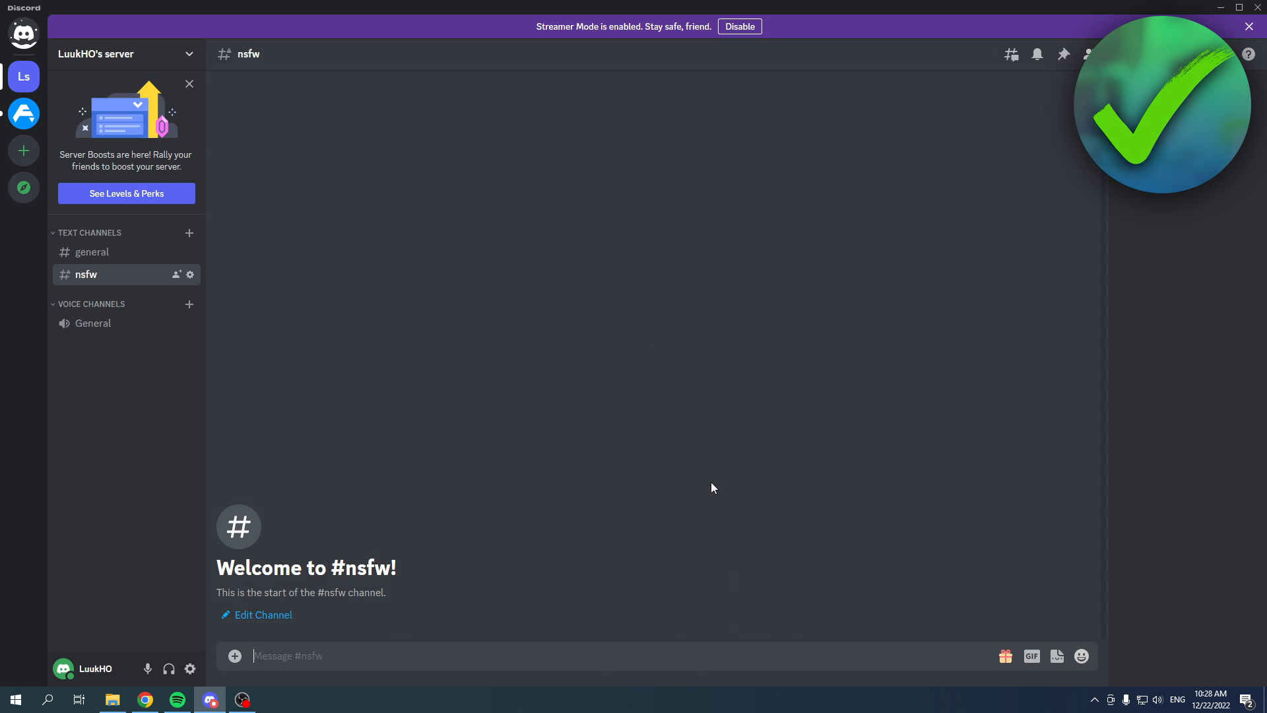
mouse_move(199, 523)
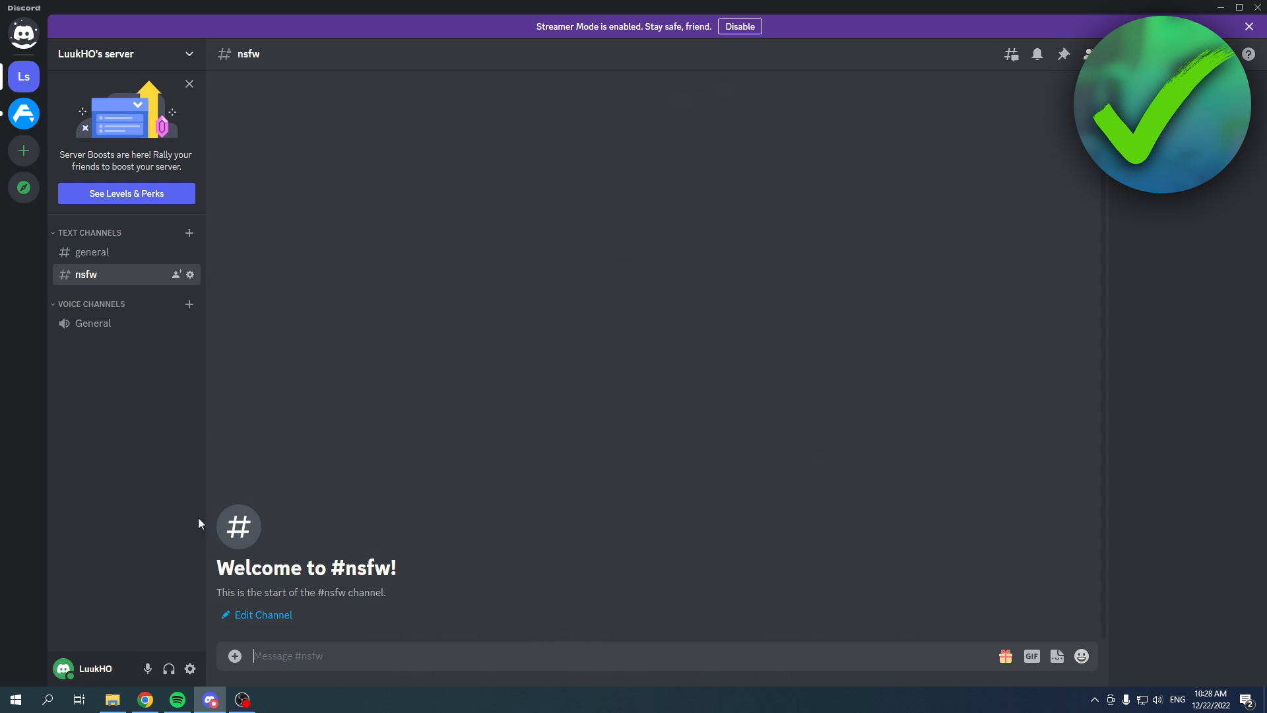
mouse_move(263, 157)
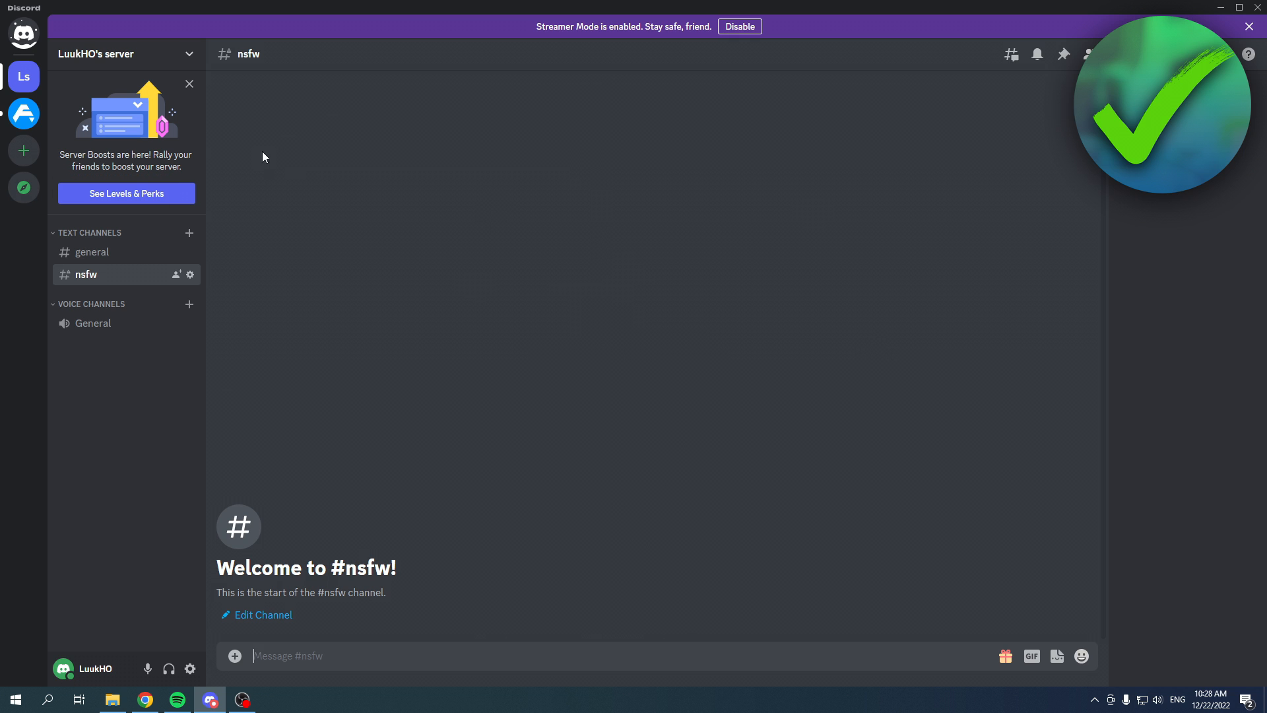
left_click(126, 192)
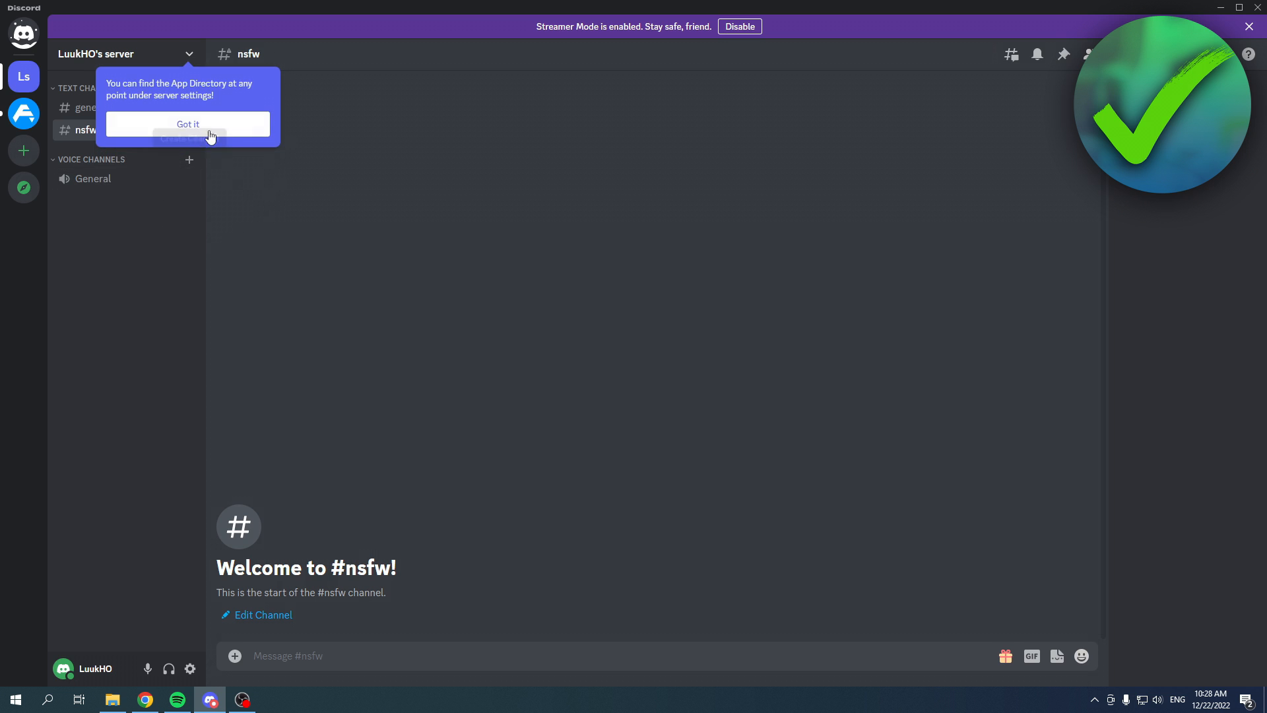
left_click(187, 124)
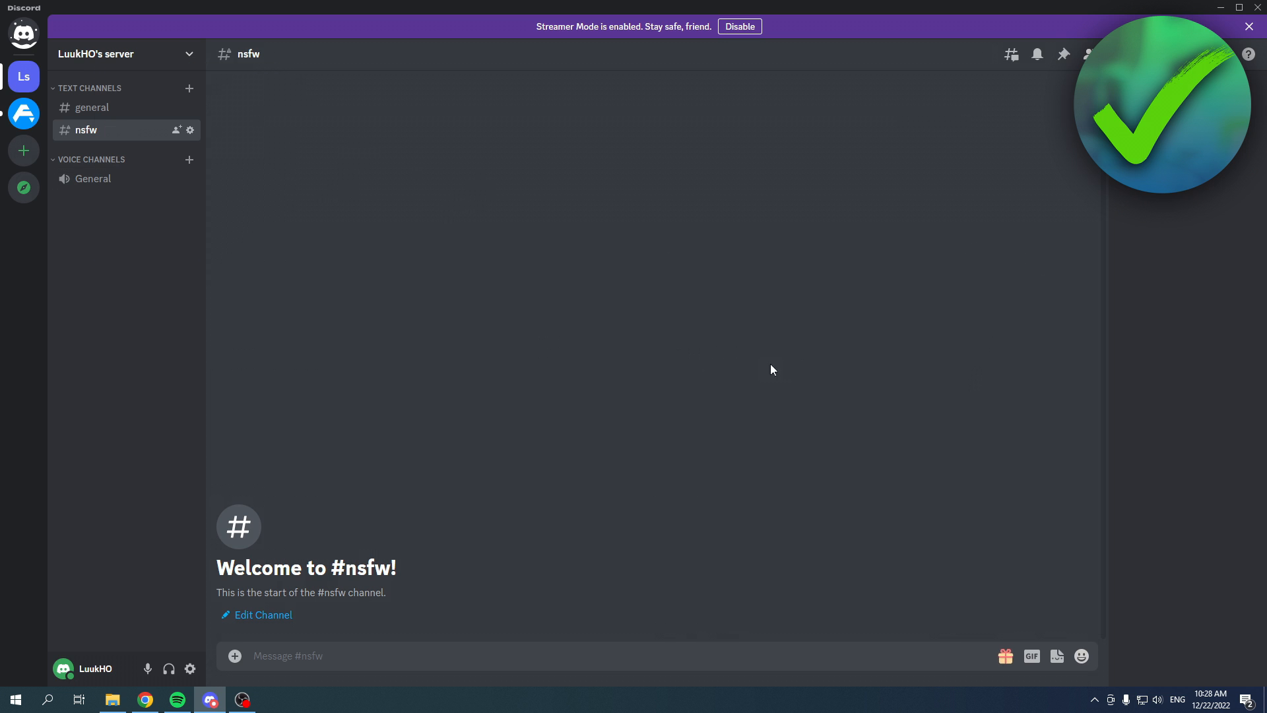